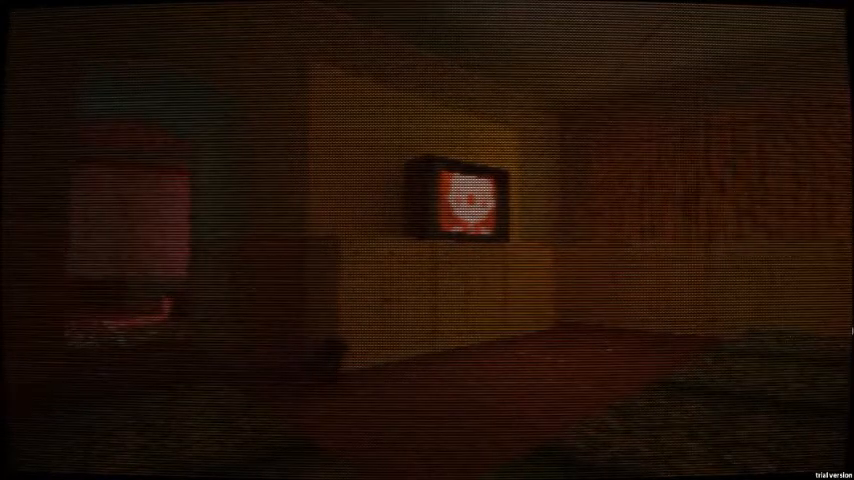
- Start a run of Todd and Bobb's Excellent Adventure and swing the torch at the undead
click(12, 470)
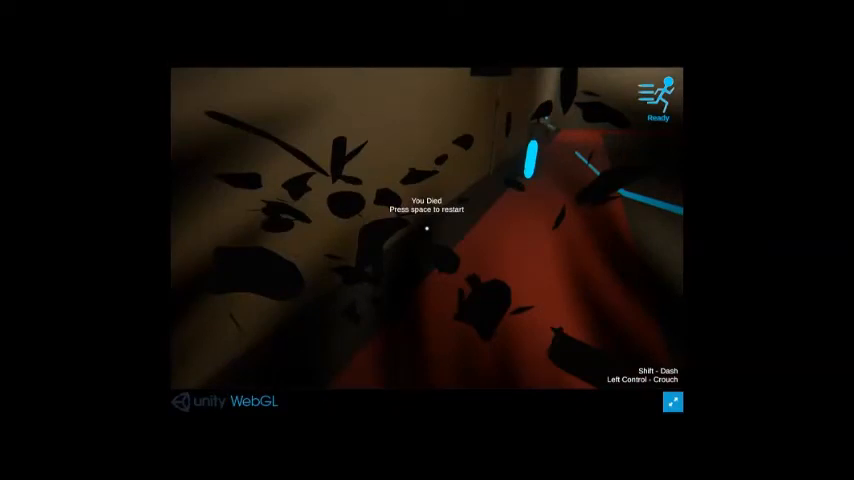
key(space)
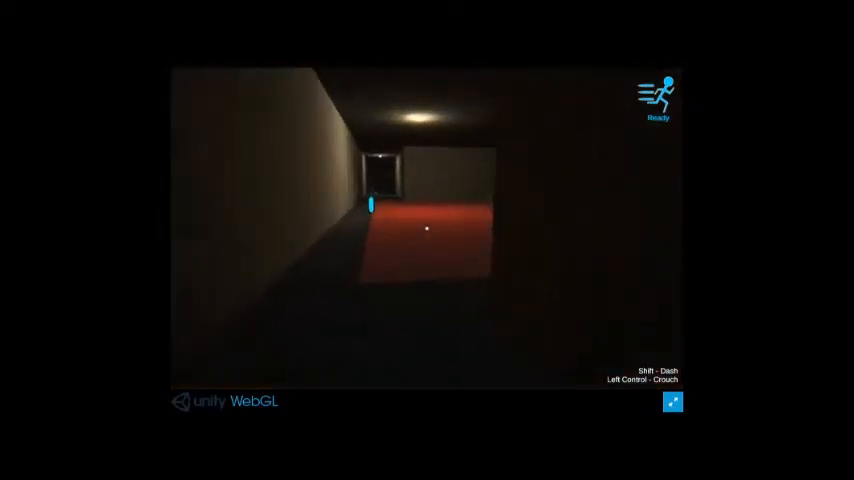
key(w)
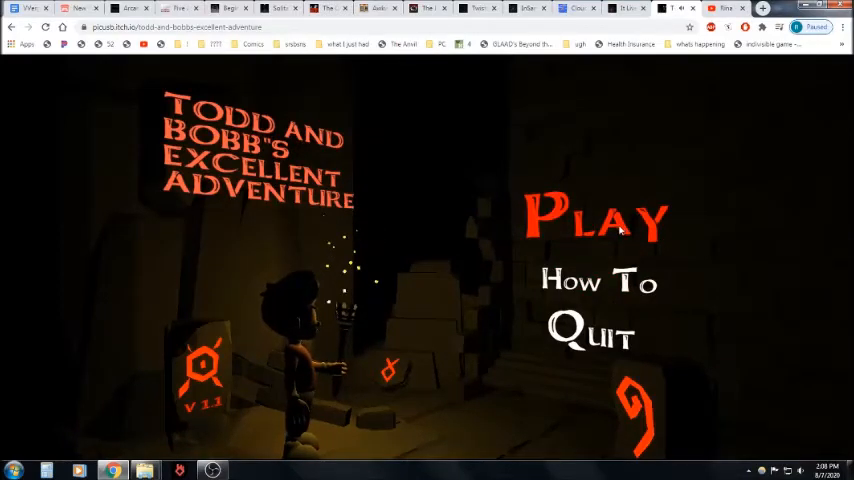
click(596, 218)
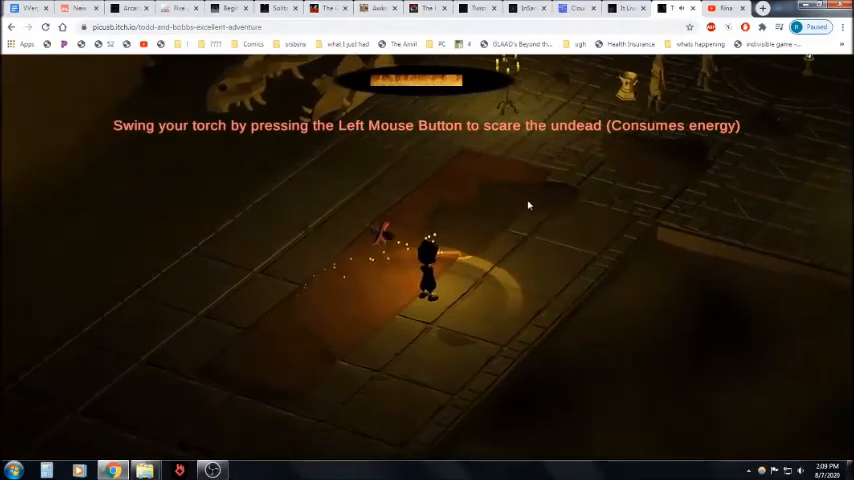
click(528, 205)
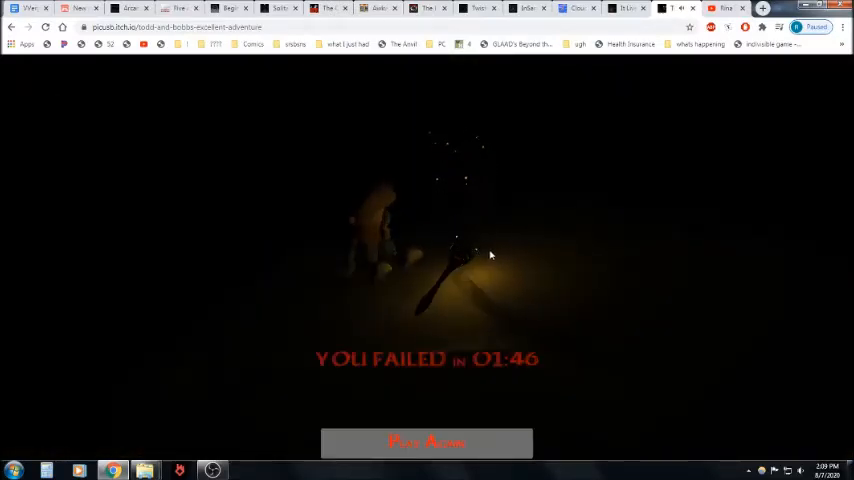
- After each failure, return to the title menu and start two more runs, the last lasting 01:17
click(426, 443)
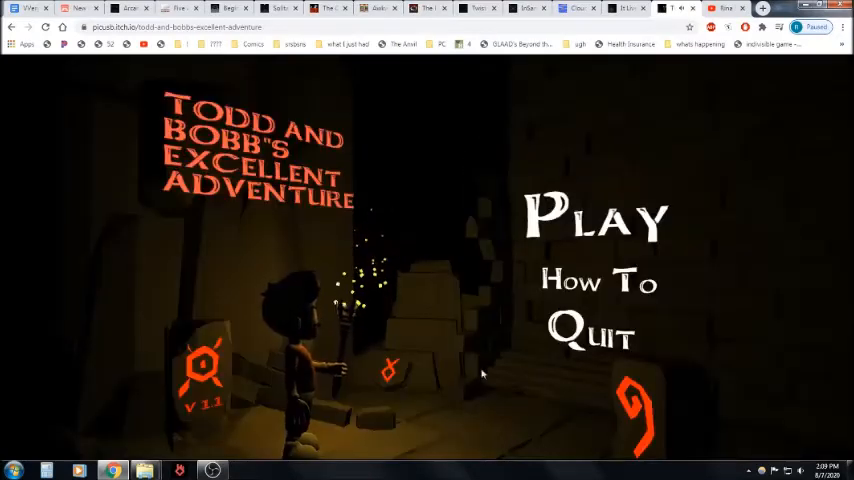
click(596, 218)
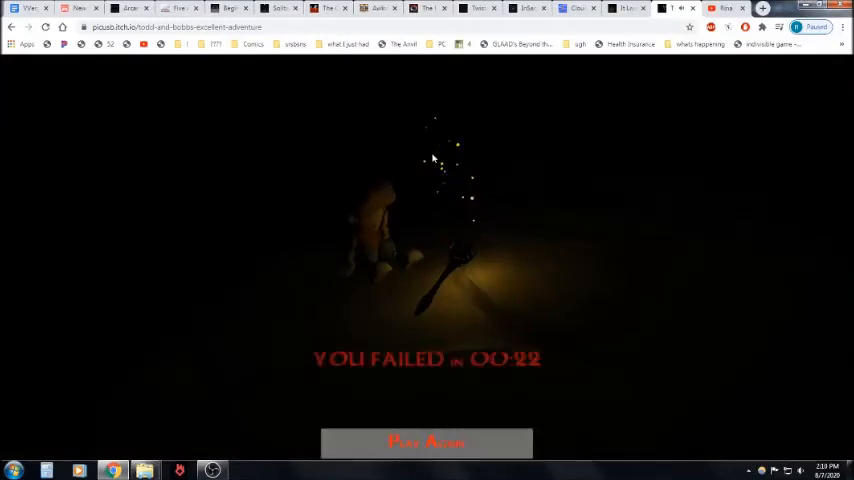
click(426, 443)
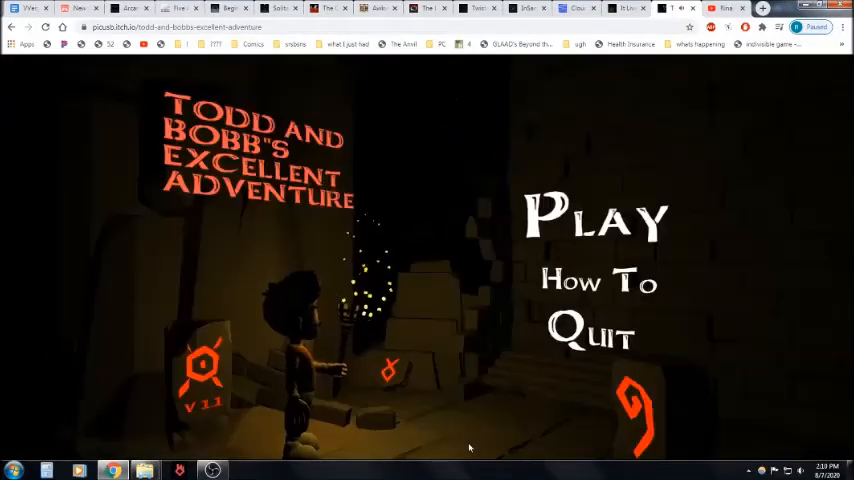
click(594, 218)
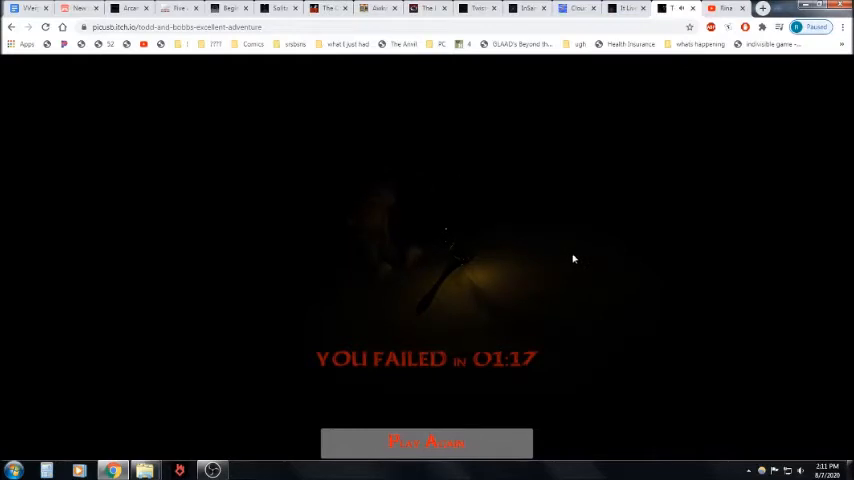
mouse_move(603, 170)
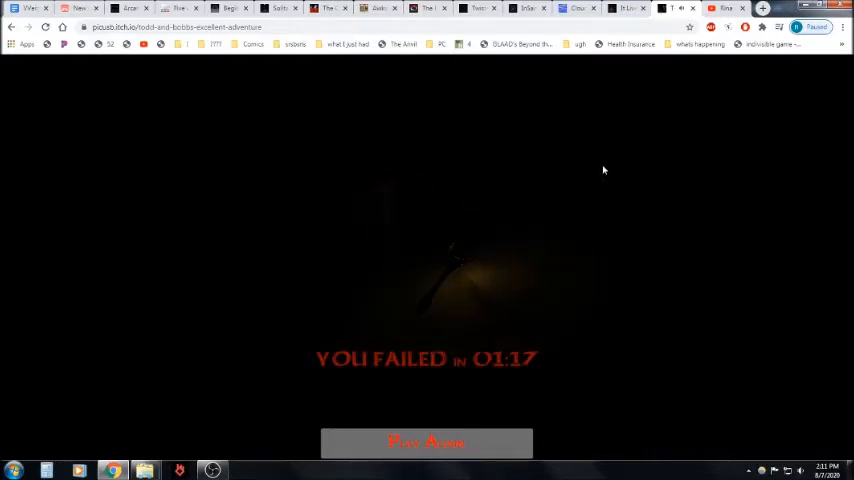
mouse_move(614, 130)
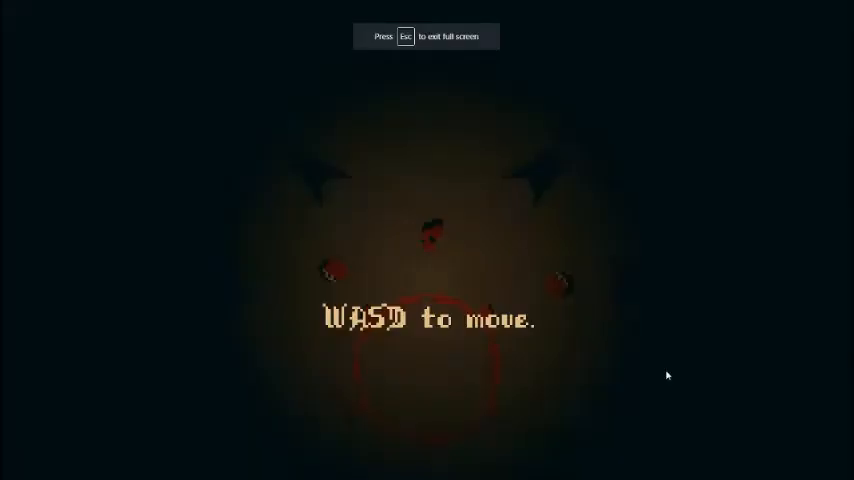
mouse_move(564, 348)
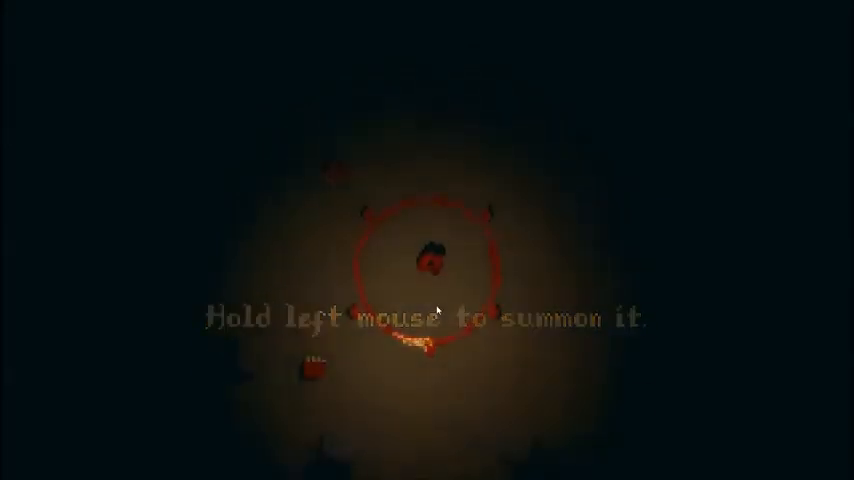
- Hold the mouse inside the glowing red ritual circle to summon the It Lives creature
click(437, 312)
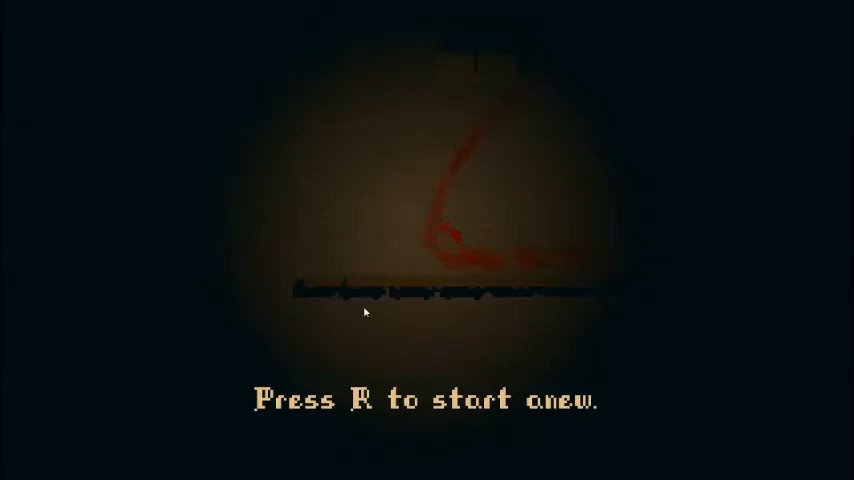
mouse_move(317, 135)
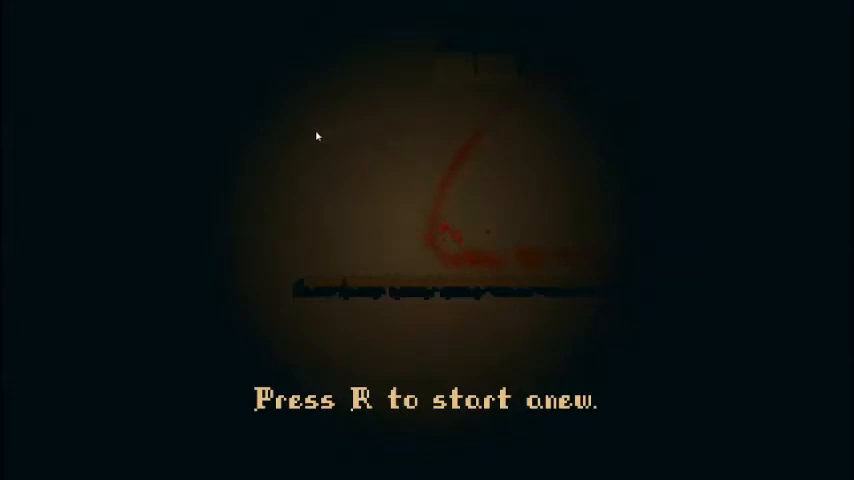
mouse_move(284, 143)
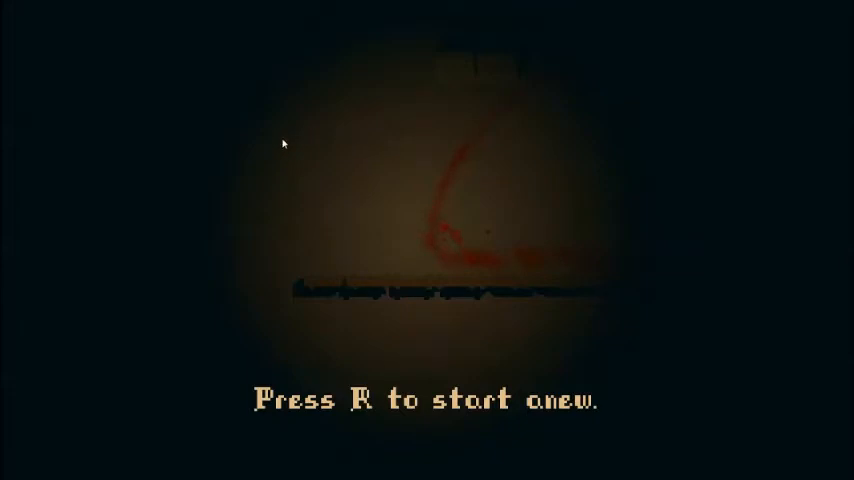
- Load Cloud Serpents to its title menu with start, load and exit options
key(r)
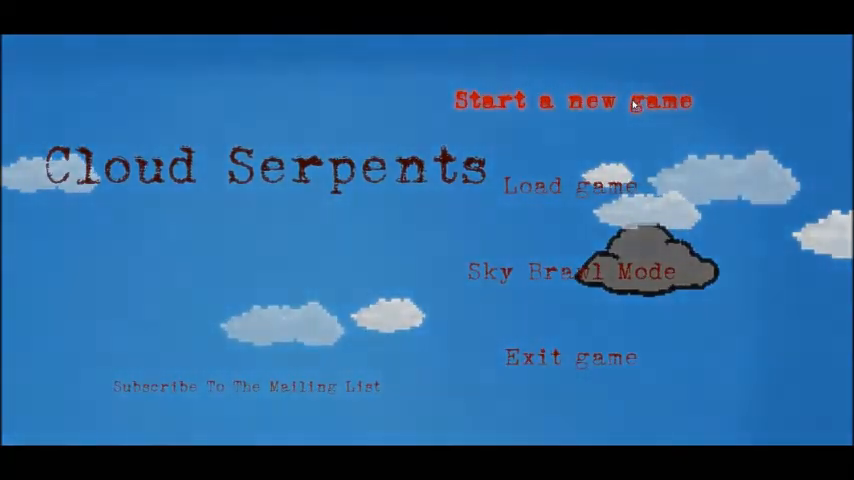
- Start a new Cloud Serpents game and talk to the hooded figure about the leader's delivery
click(573, 101)
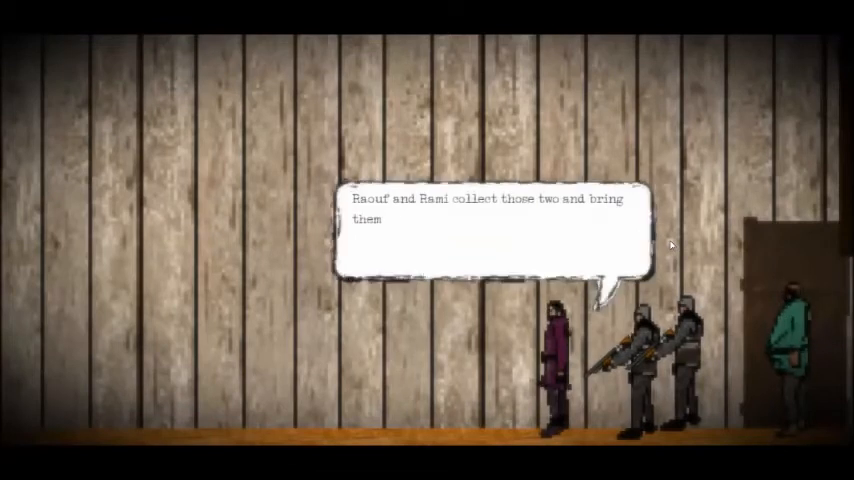
click(490, 240)
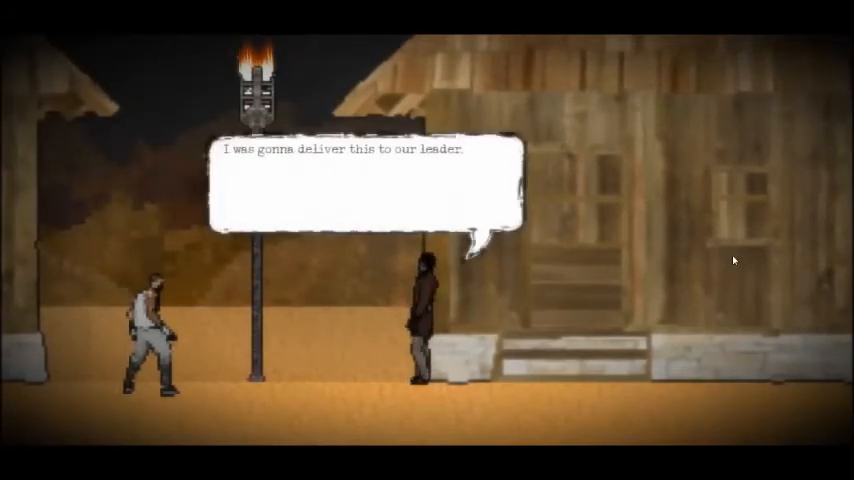
click(360, 190)
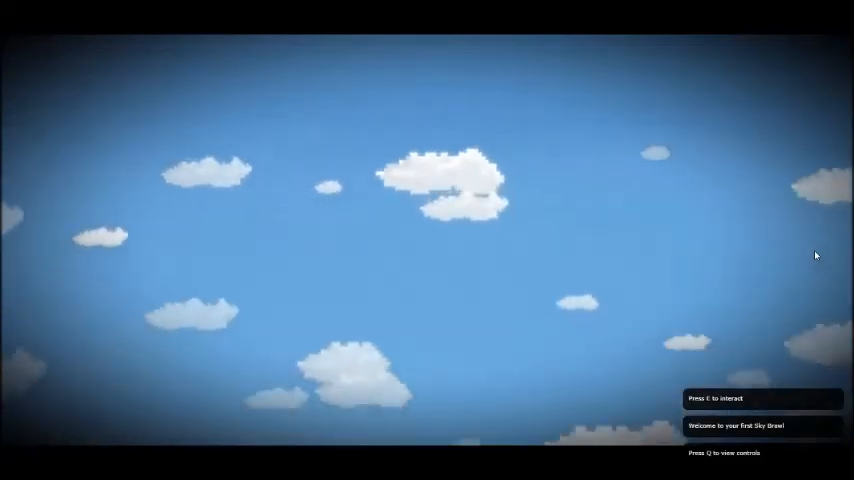
- Show the Sky Brawl controls screen, including the note that the brawl can be skipped
key(q)
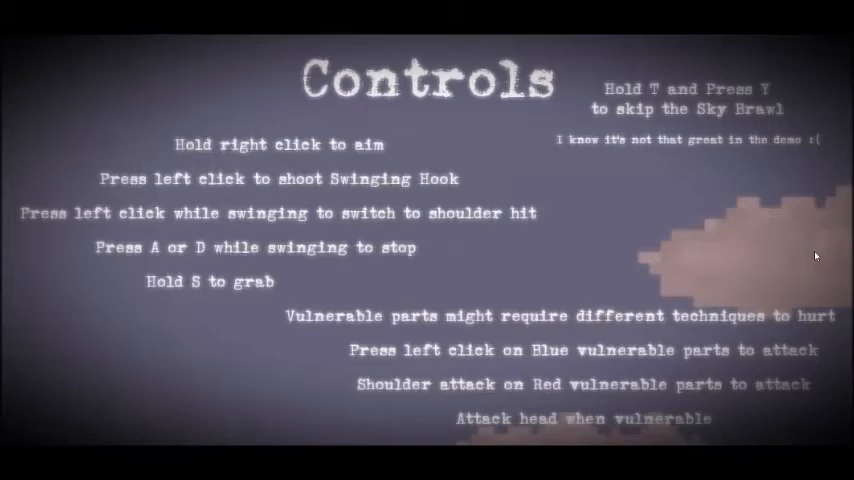
mouse_move(723, 267)
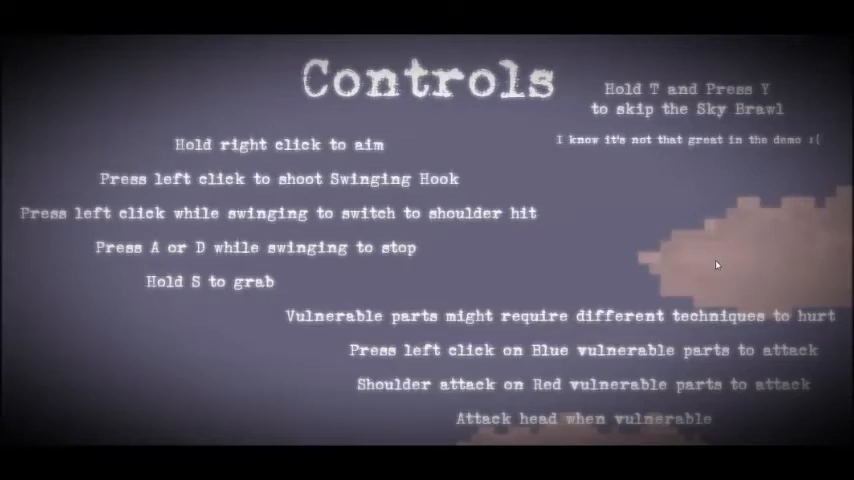
mouse_move(696, 278)
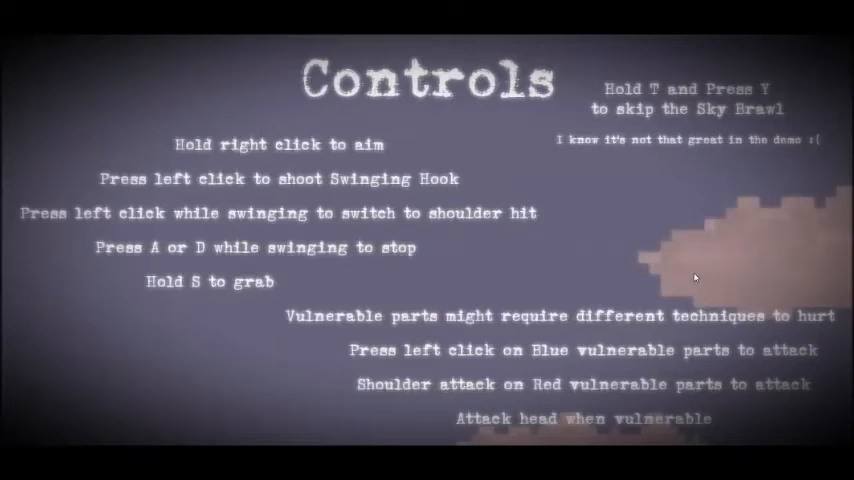
mouse_move(660, 285)
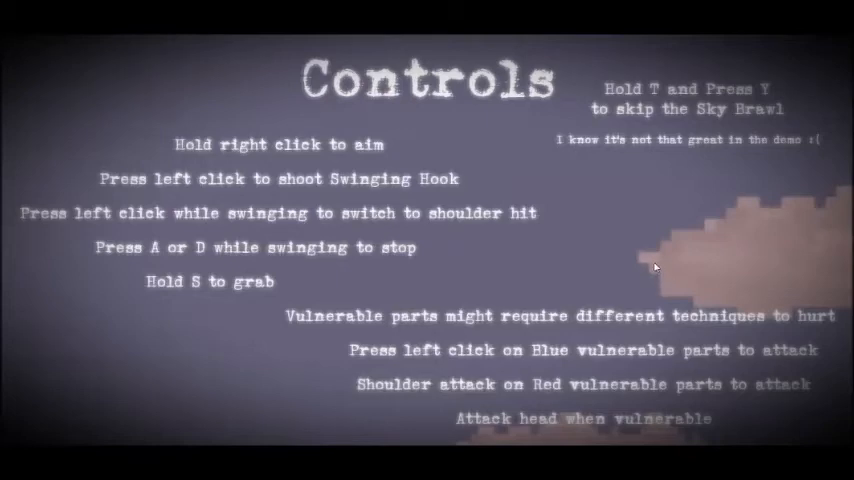
mouse_move(655, 268)
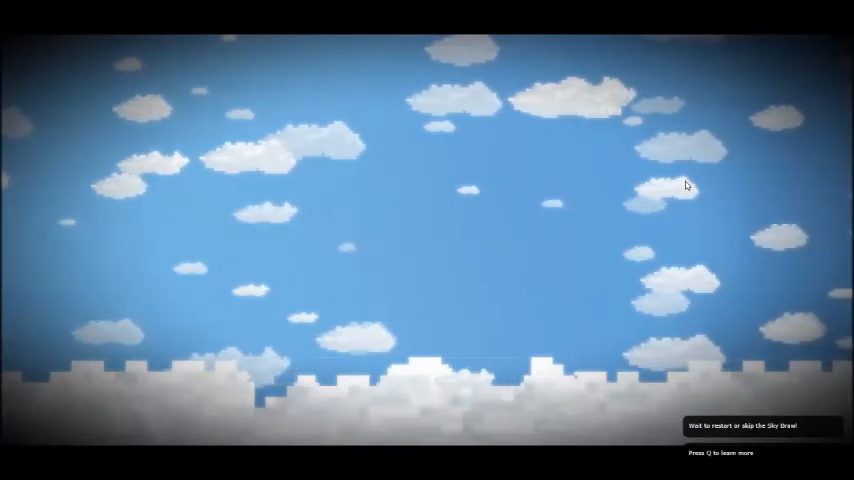
- View the controls guide on aiming, the swinging hook and vulnerable parts, then close it
key(q)
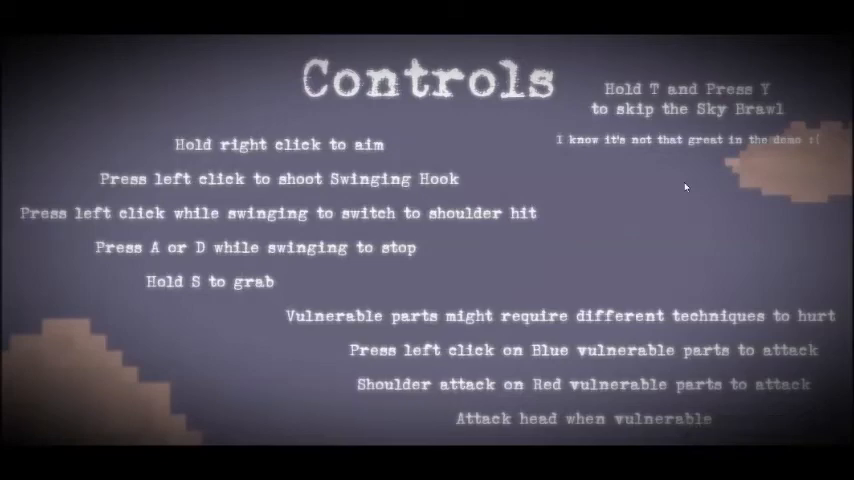
key(Escape)
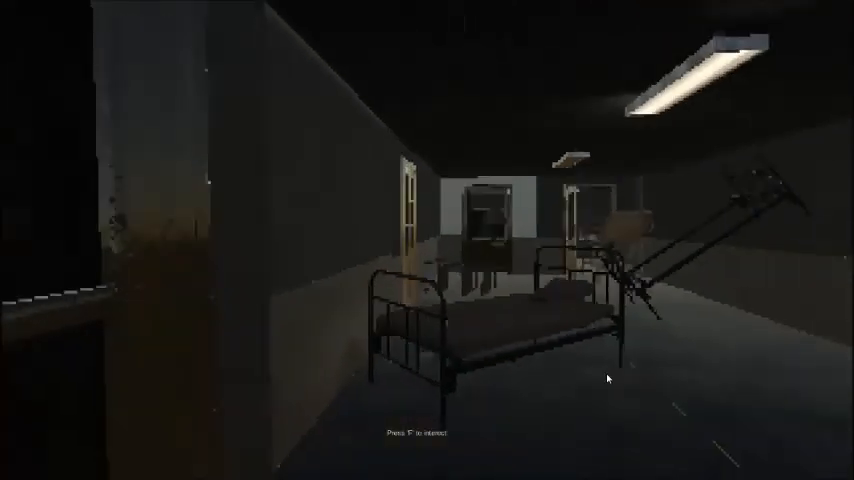
- Read the bloodstained 'Reminder to self: close door, hide' note in the dark ward
key(f)
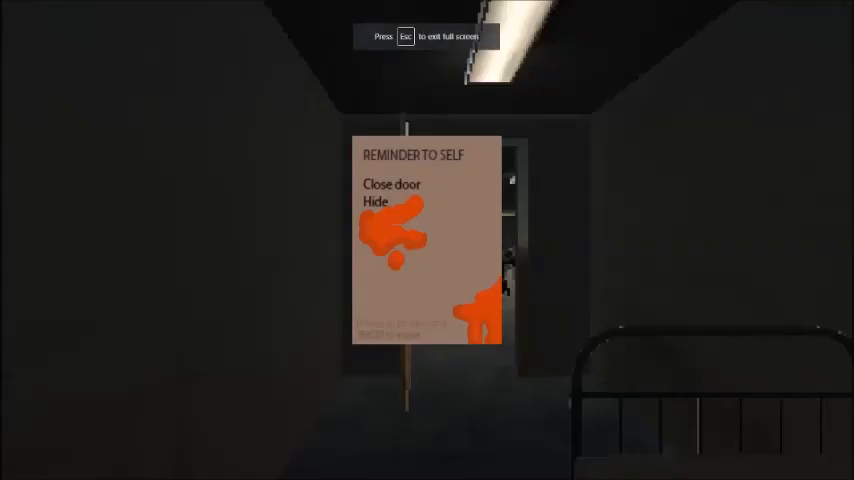